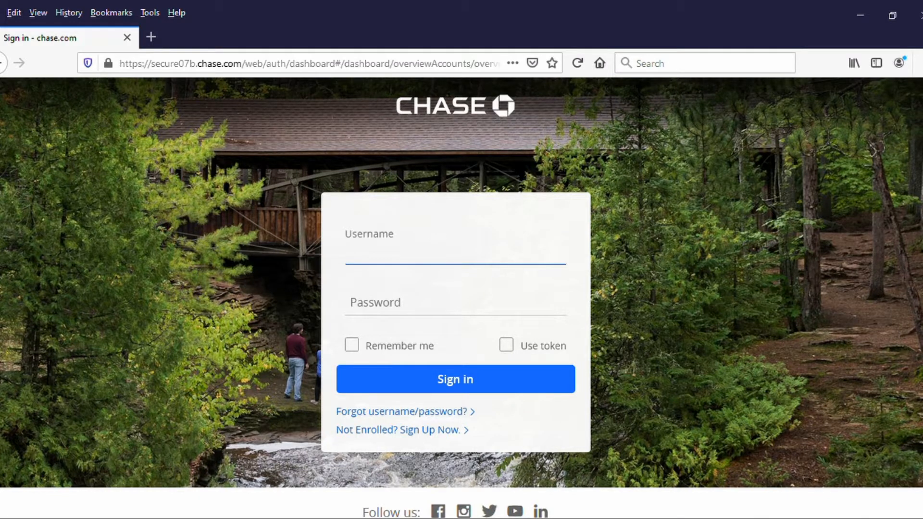
Enter the Chase credentials and sign in to reach the accounts overview.
click(455, 378)
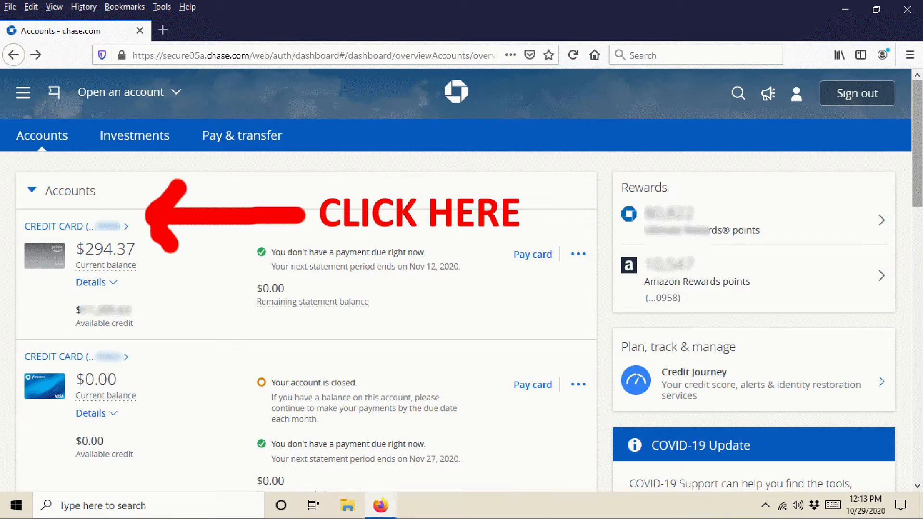
Open the $294.37 credit card and scroll to its Account activity list.
click(57, 226)
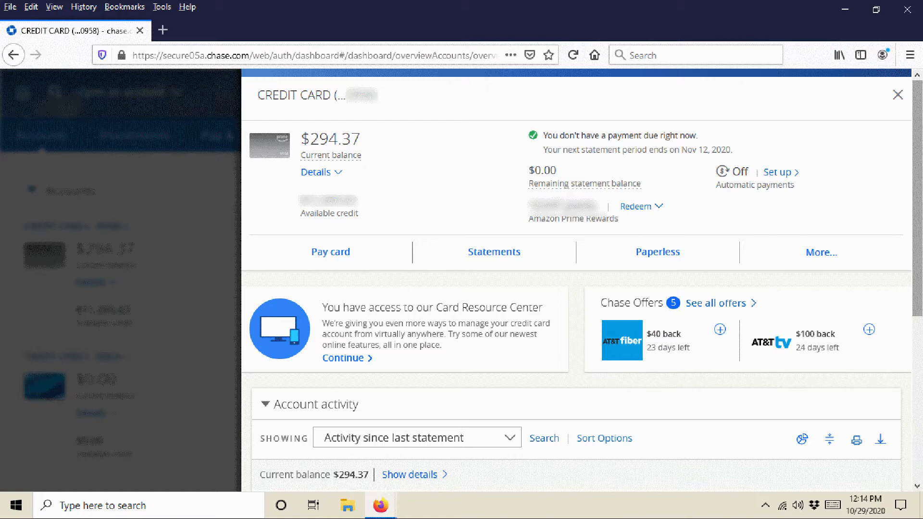
scroll(down, 3)
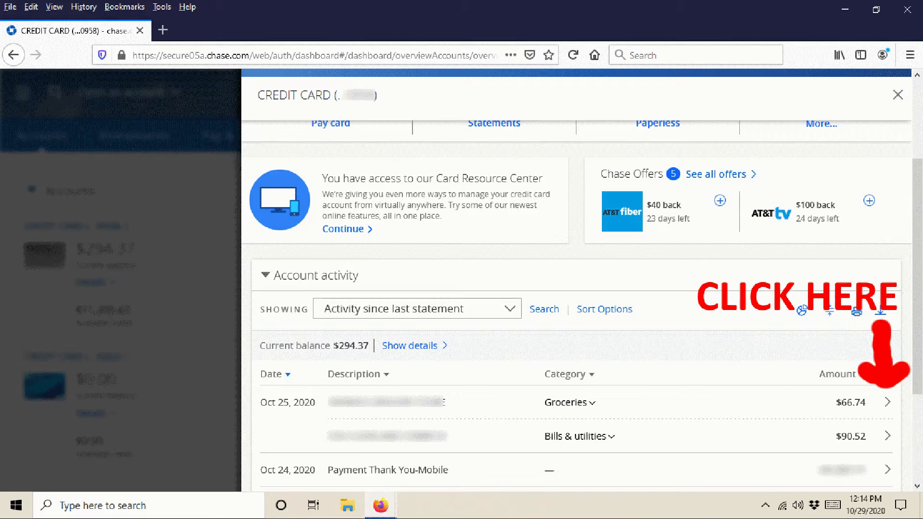
Open details for the Oct 25, 2020 $66.74 groceries transaction.
click(903, 403)
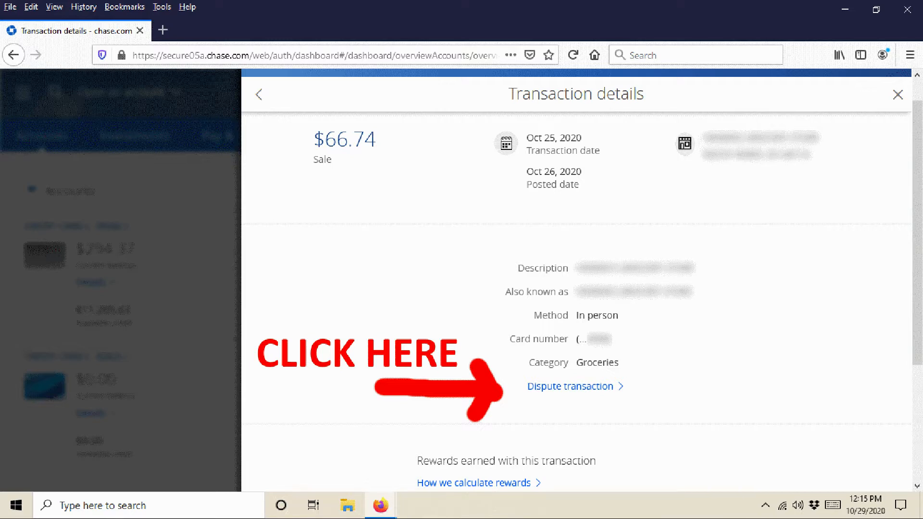
Dispute the $66.74 charge as 'I was incorrectly charged' and continue to the next question.
click(571, 386)
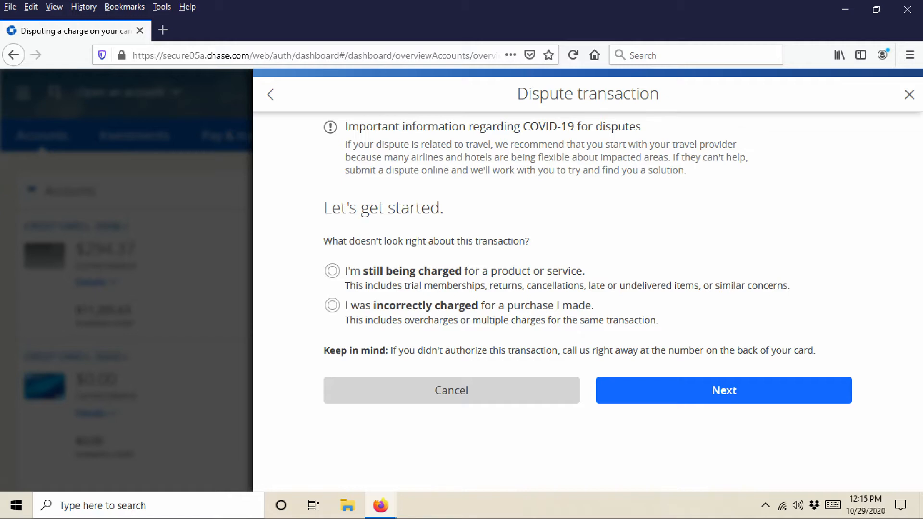
click(331, 305)
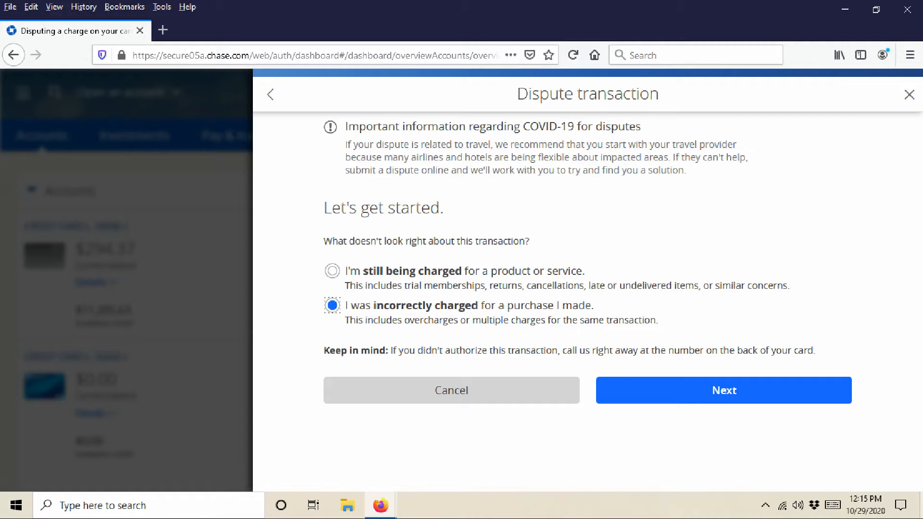
click(723, 390)
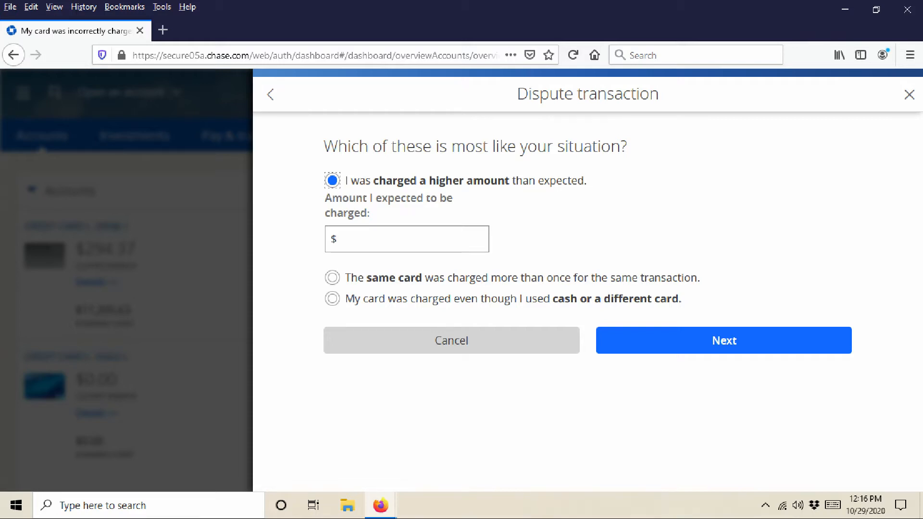
Enter $15.00 as the expected charge amount and continue the dispute.
text(15.00)
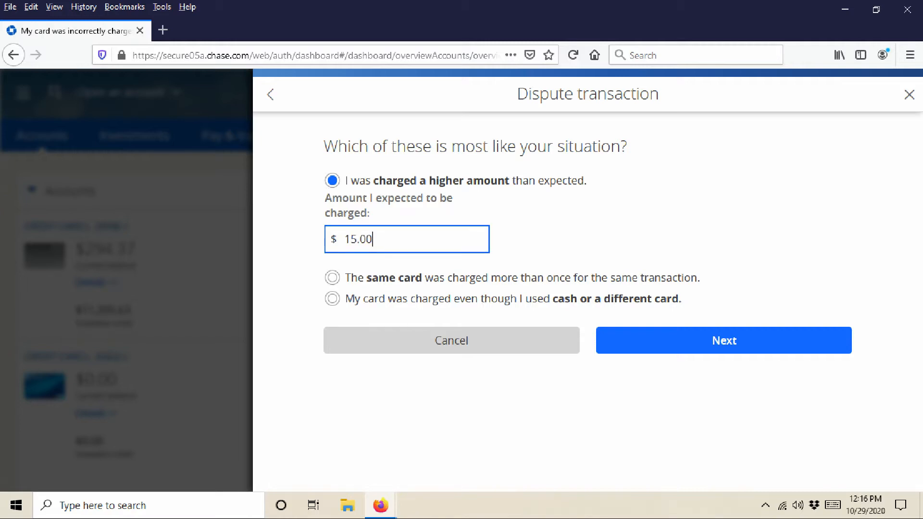
click(723, 340)
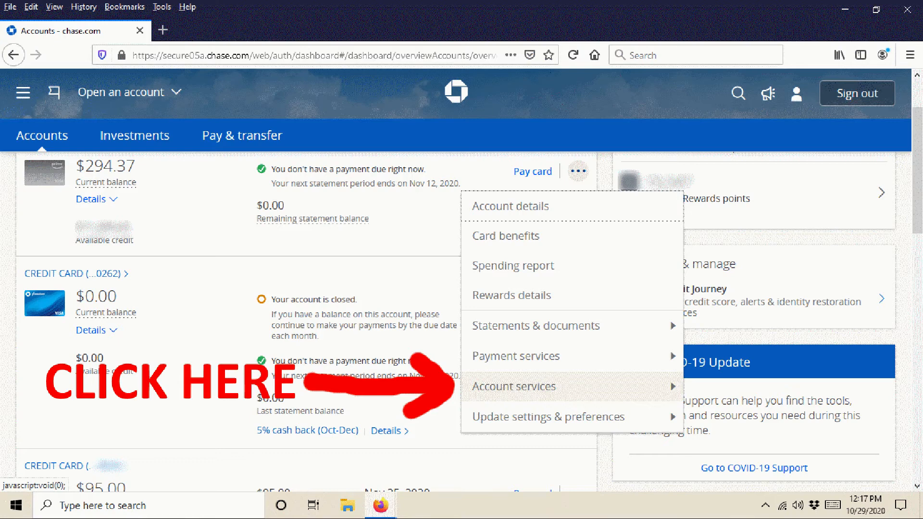
Expand the card's Account services and choose Track disputes.
click(513, 387)
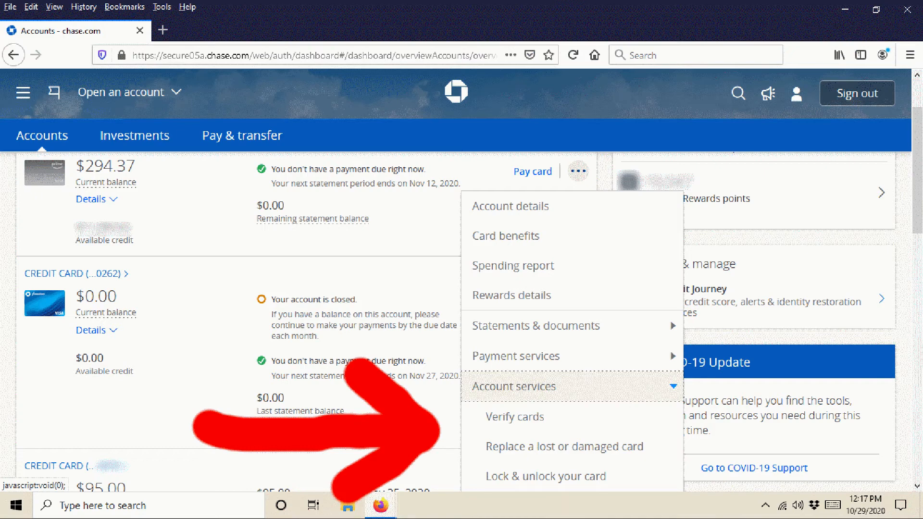
scroll(down, 3)
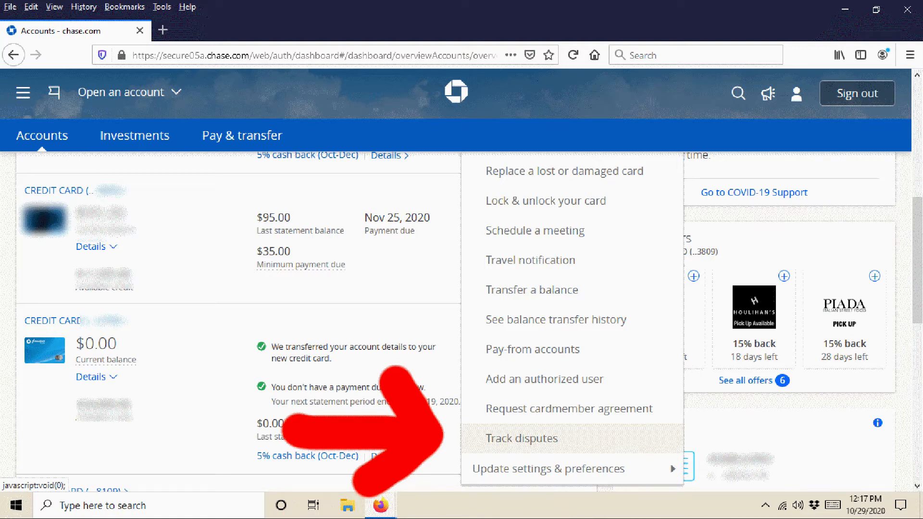
click(520, 438)
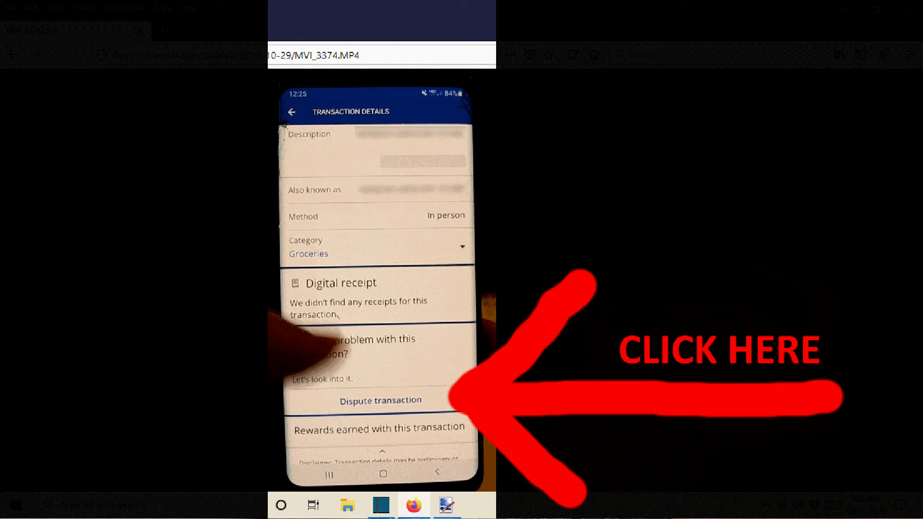
Play the phone recording showing the app's Transaction details and Dispute transaction button.
click(380, 400)
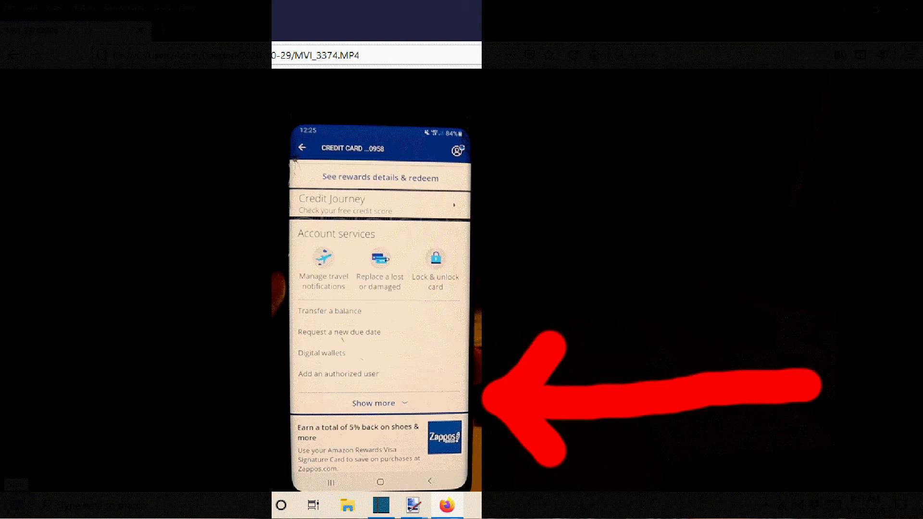
Continue the phone recording until Show more reveals the Track Disputes entry.
click(380, 403)
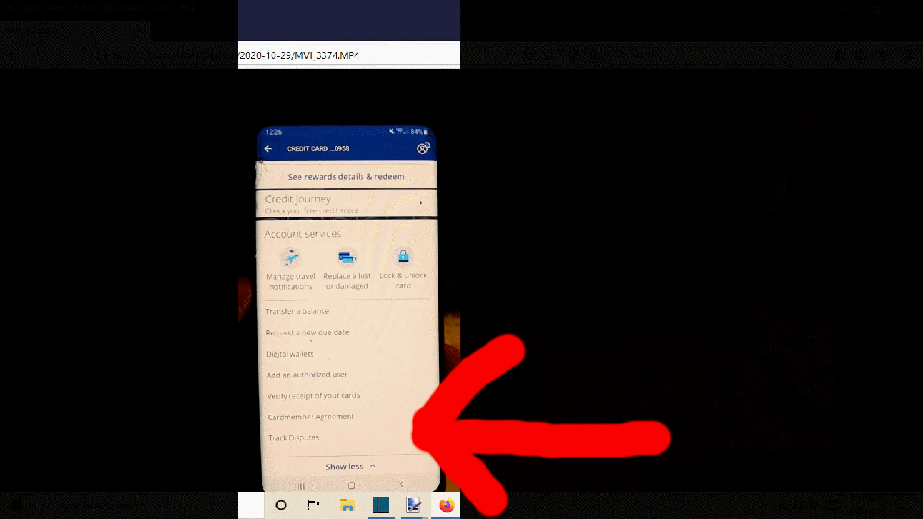